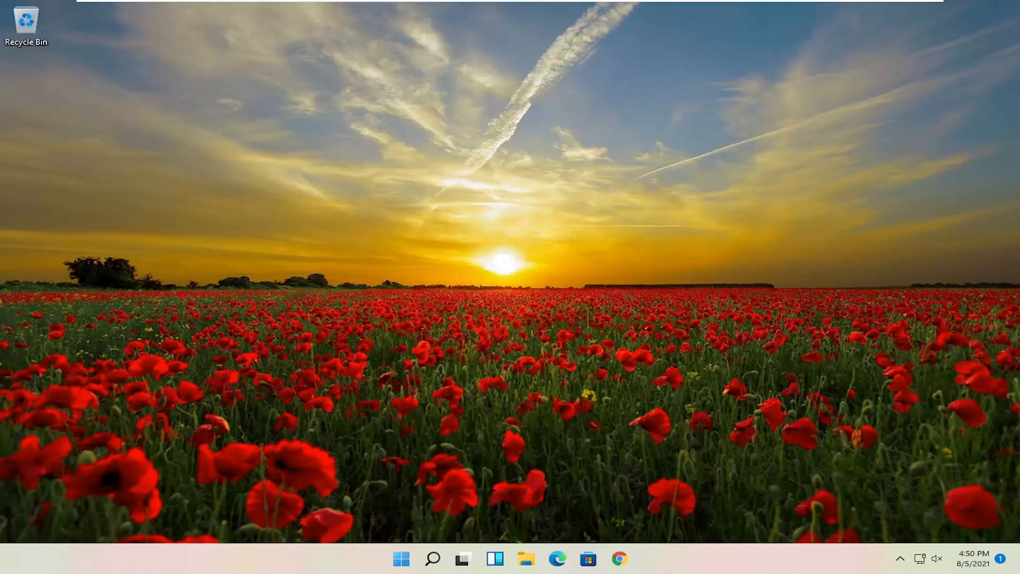
{"action": "mouse_move", "coordinate": [680, 319]}
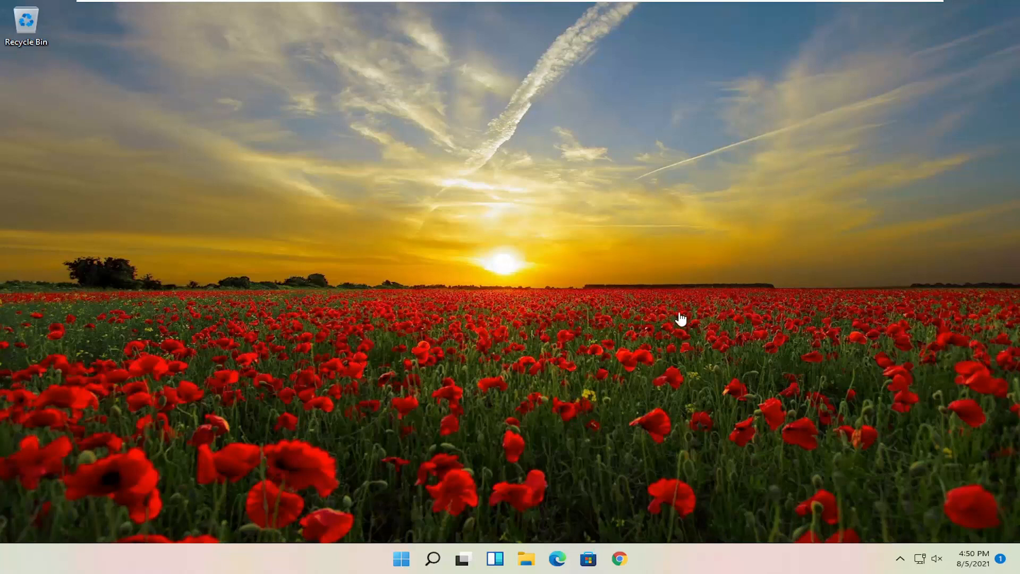
{"action": "mouse_move", "coordinate": [400, 559]}
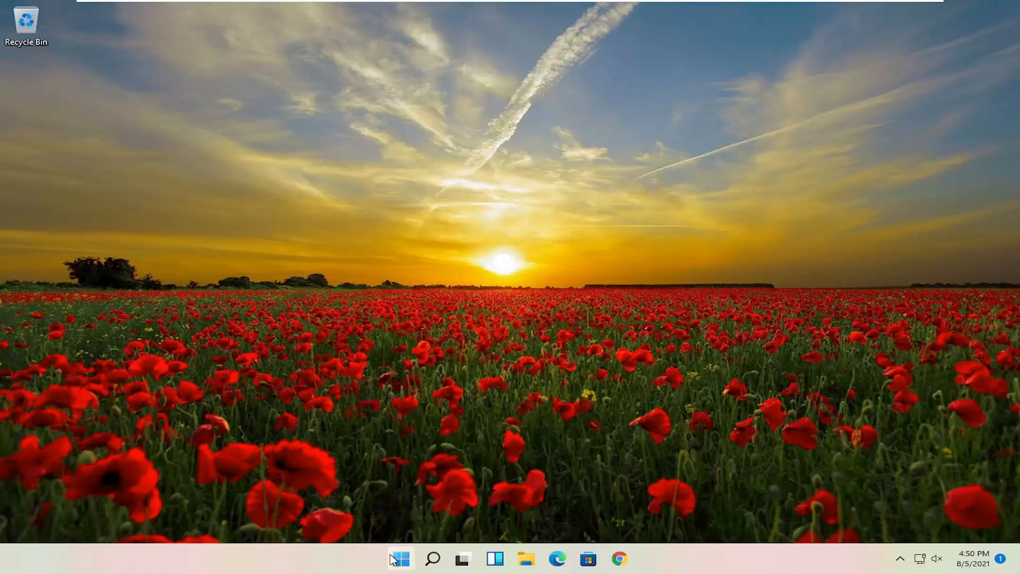
- Right-click the Start button to bring up the Win+X quick link menu
{"action": "right_click", "coordinate": [400, 558]}
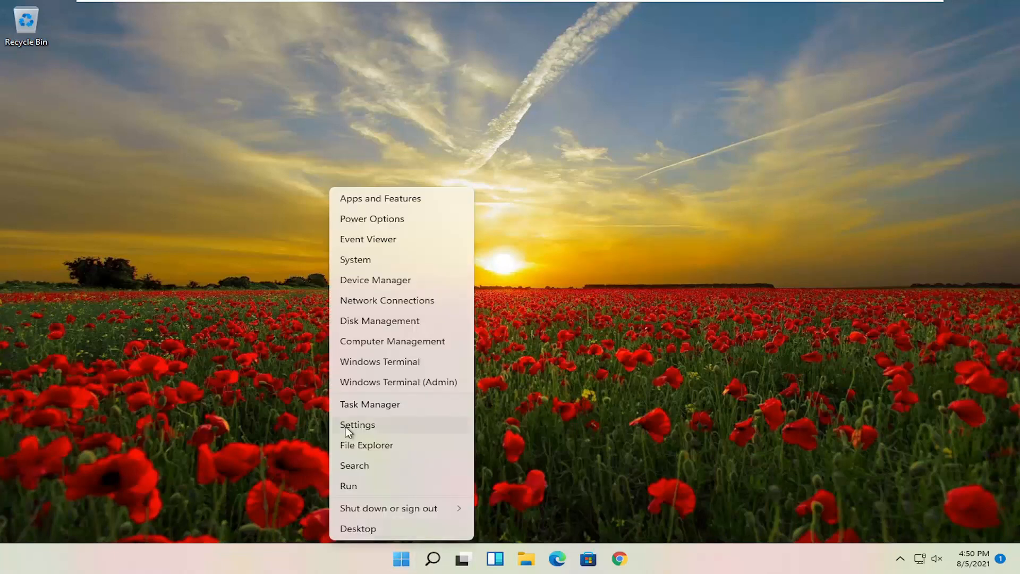
{"action": "mouse_move", "coordinate": [416, 412]}
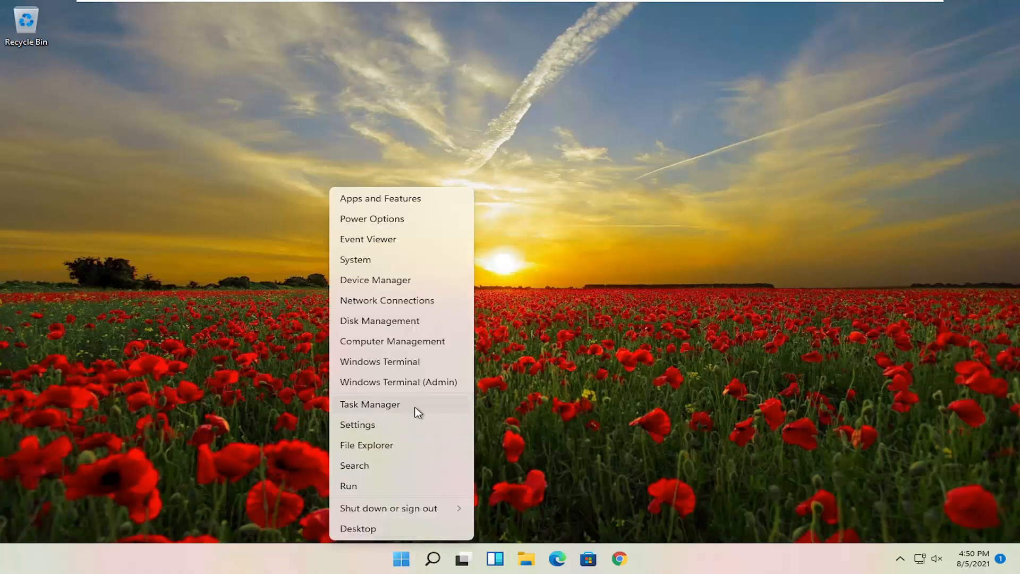
- Disable Cortana on Task Manager's Startup tab, then close Task Manager
{"action": "left_click", "coordinate": [370, 404]}
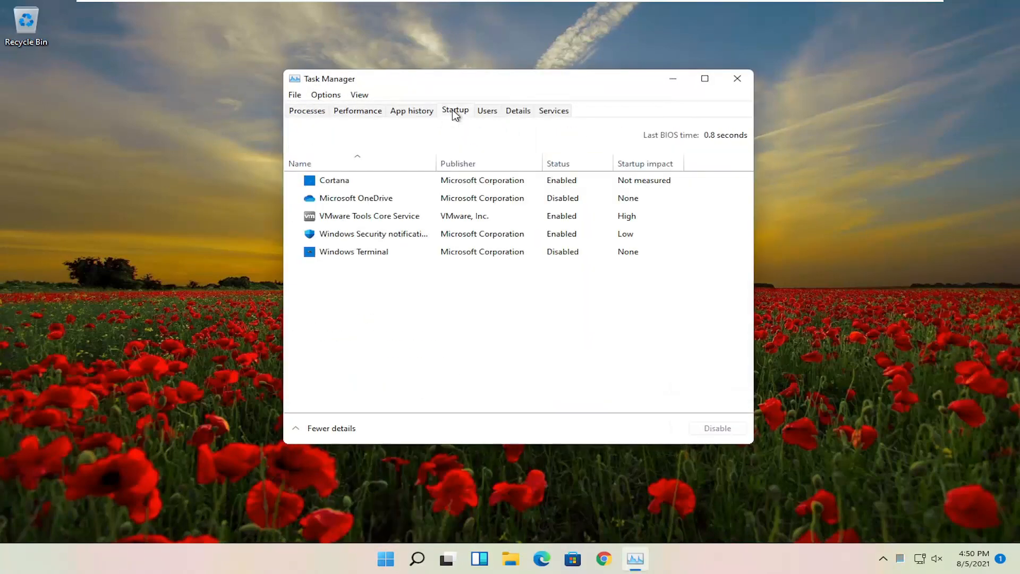
{"action": "left_click", "coordinate": [353, 251]}
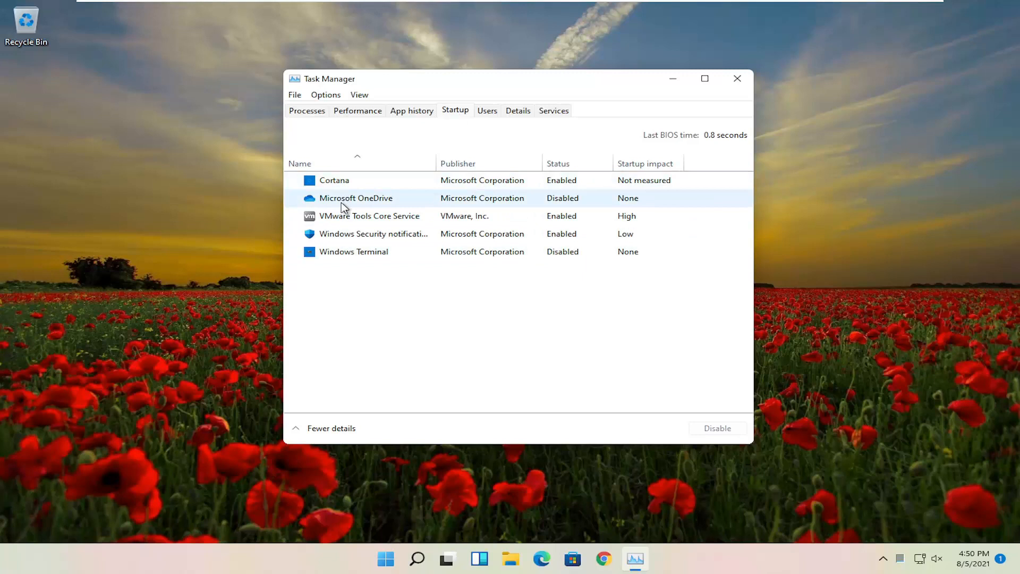
{"action": "left_click", "coordinate": [356, 197]}
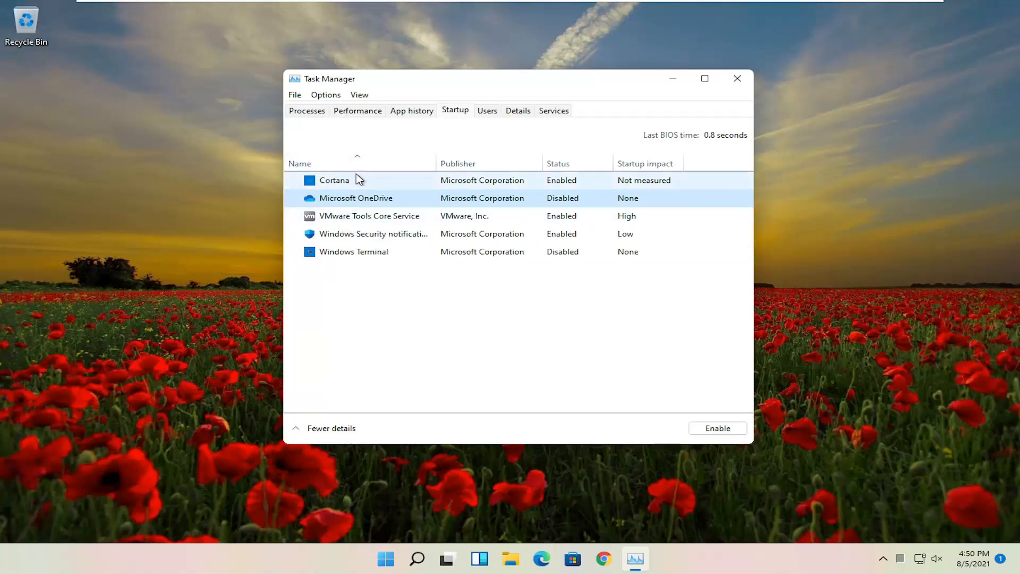
{"action": "left_click", "coordinate": [333, 180]}
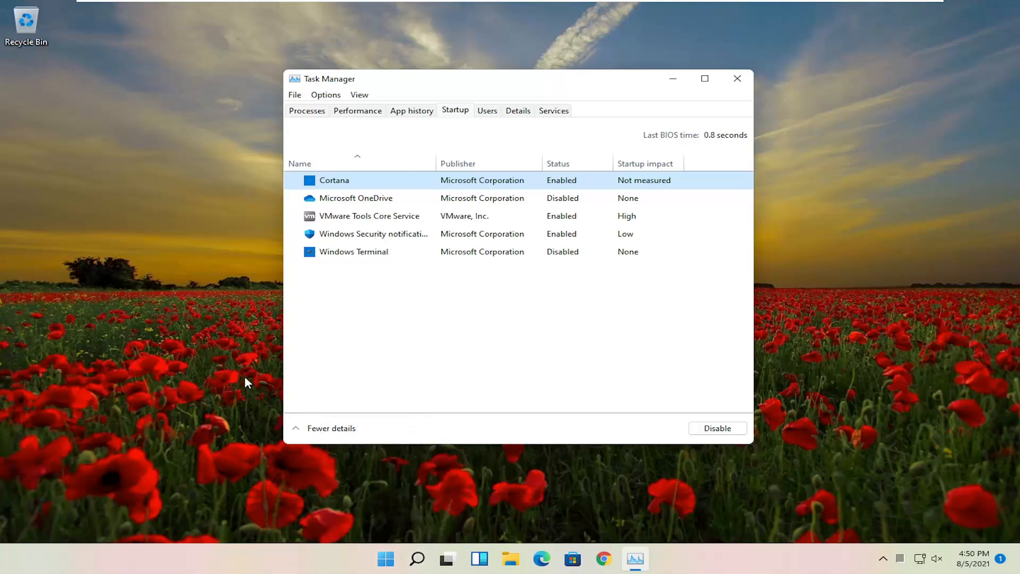
{"action": "mouse_move", "coordinate": [53, 333]}
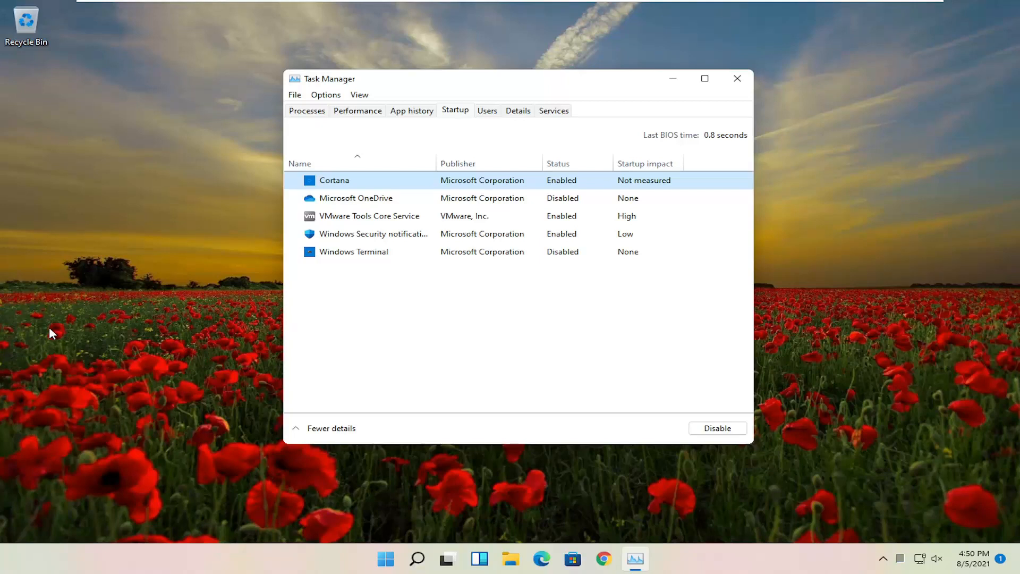
{"action": "mouse_move", "coordinate": [570, 336]}
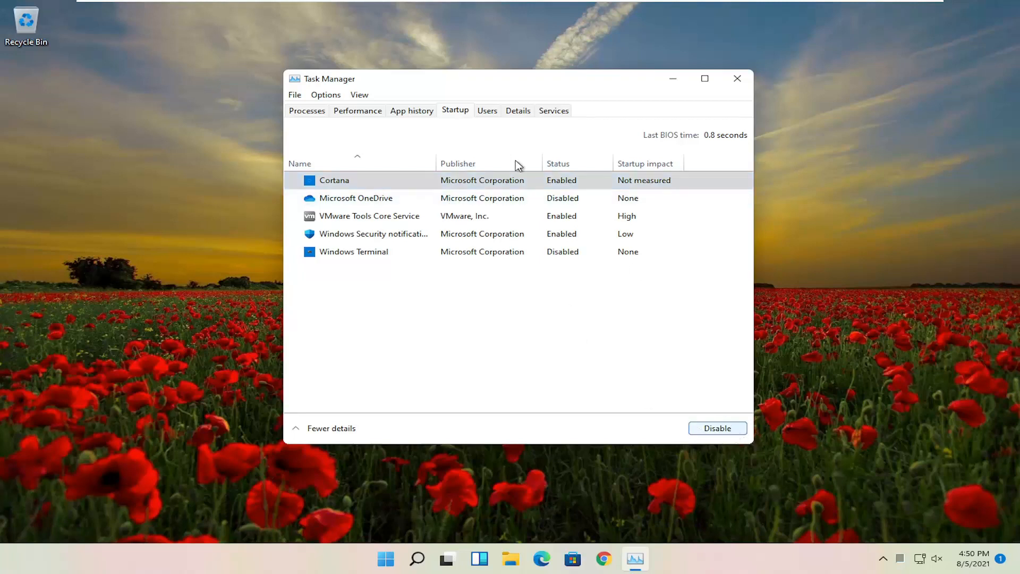
{"action": "left_click", "coordinate": [717, 427]}
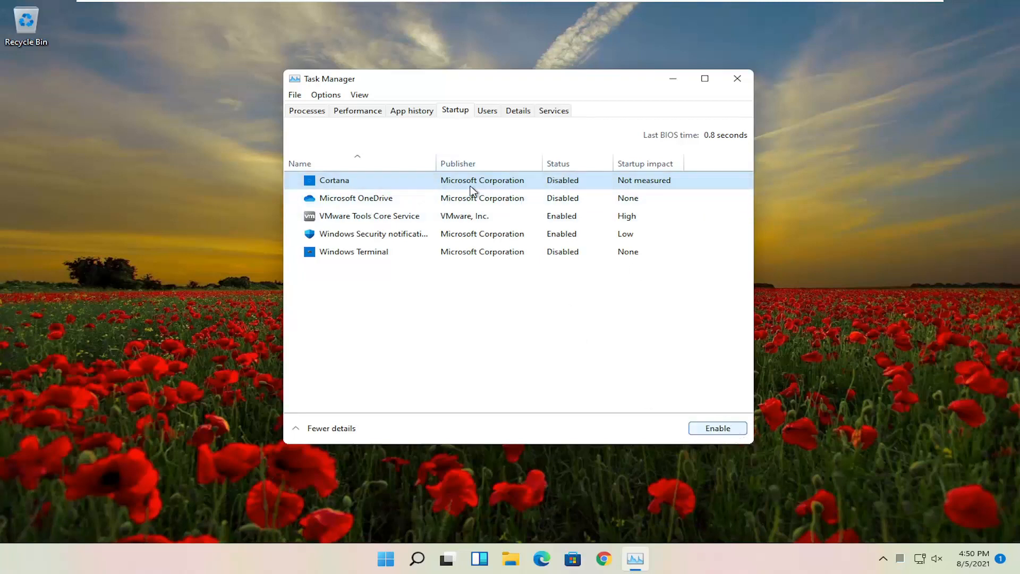
{"action": "mouse_move", "coordinate": [319, 188]}
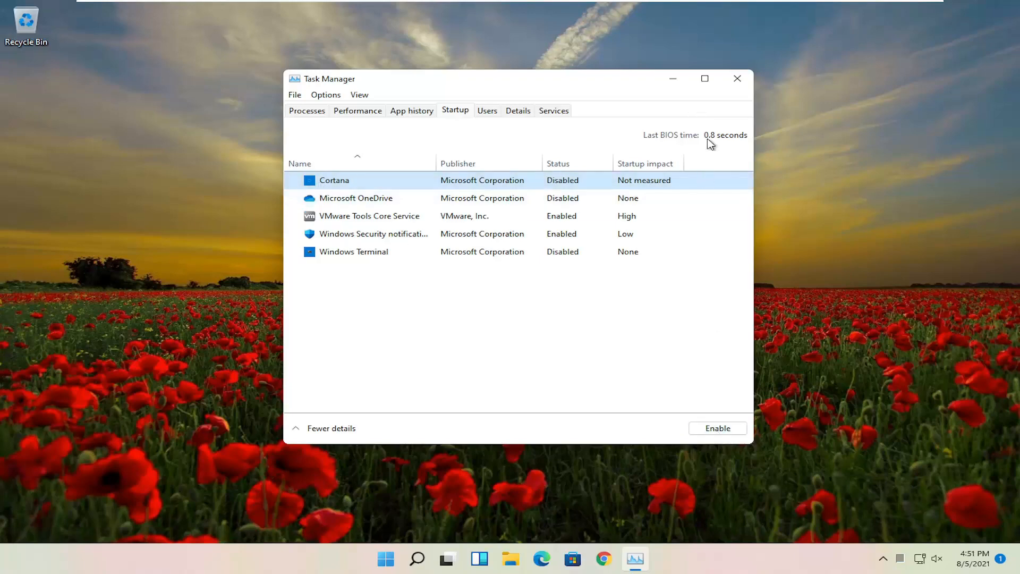
{"action": "left_click", "coordinate": [737, 78]}
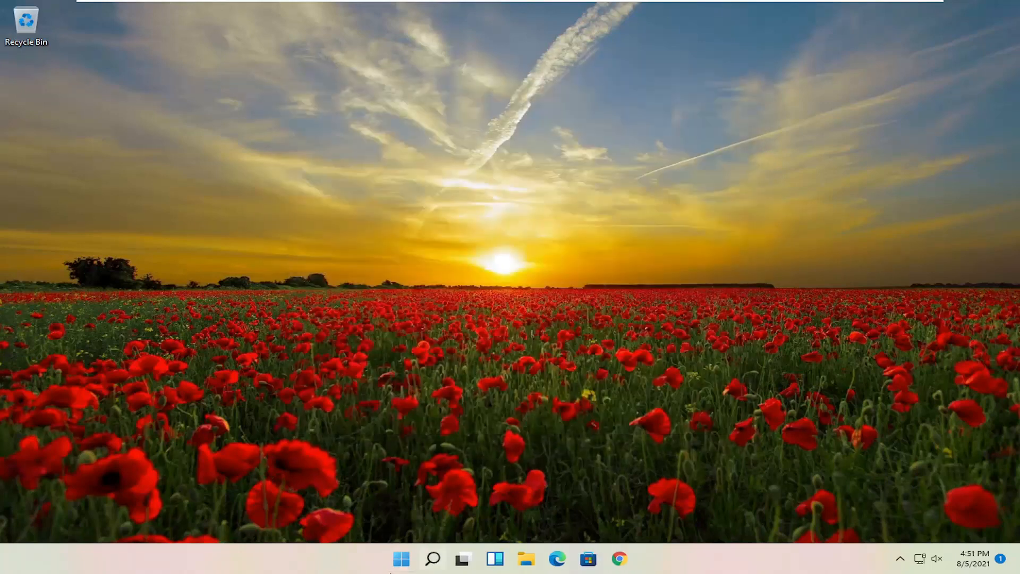
- Find Control Panel through taskbar search and open it
{"action": "left_click", "coordinate": [432, 558]}
{"action": "type", "text": "control panel"}
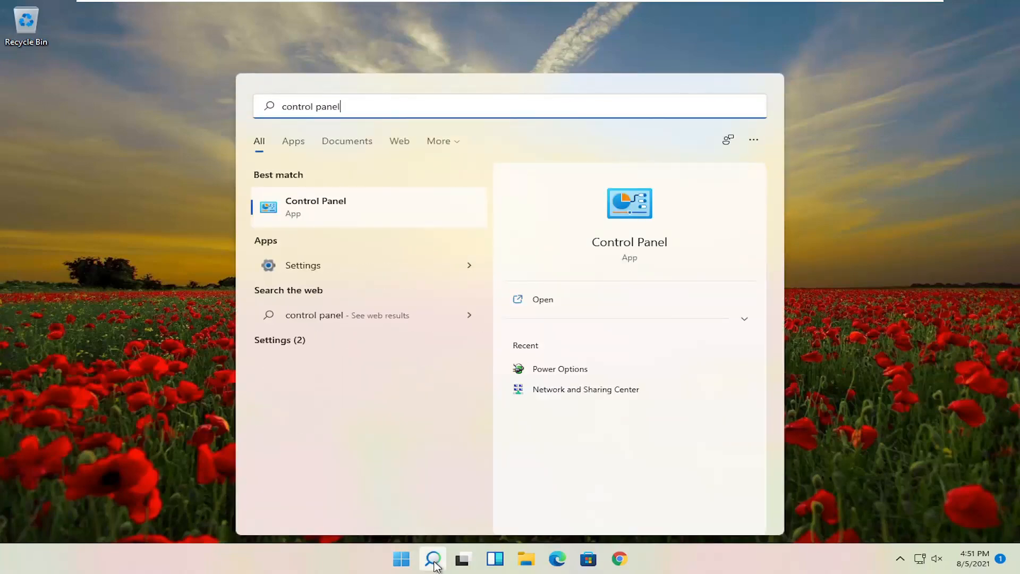
{"action": "mouse_move", "coordinate": [298, 212]}
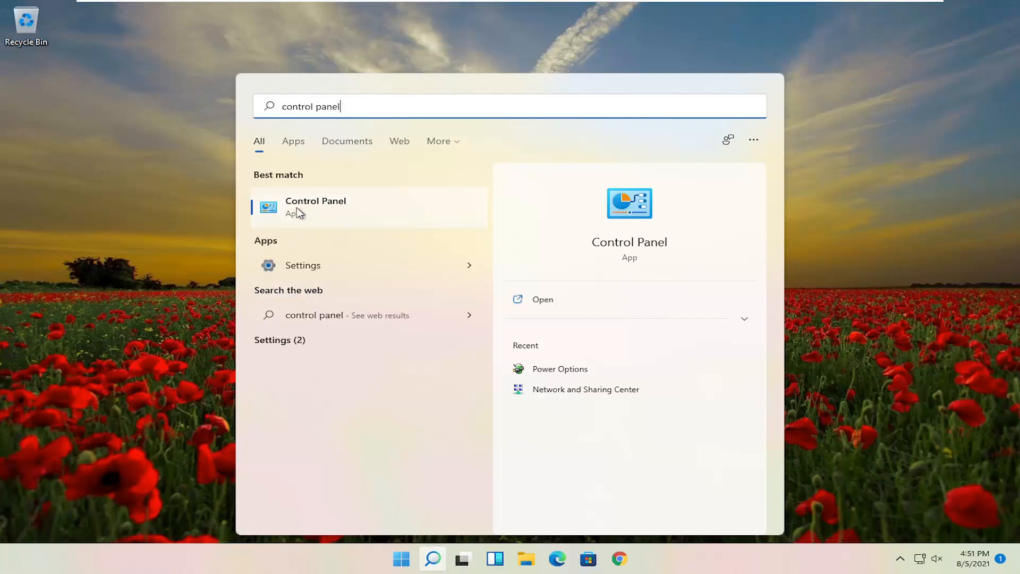
{"action": "left_click", "coordinate": [315, 206]}
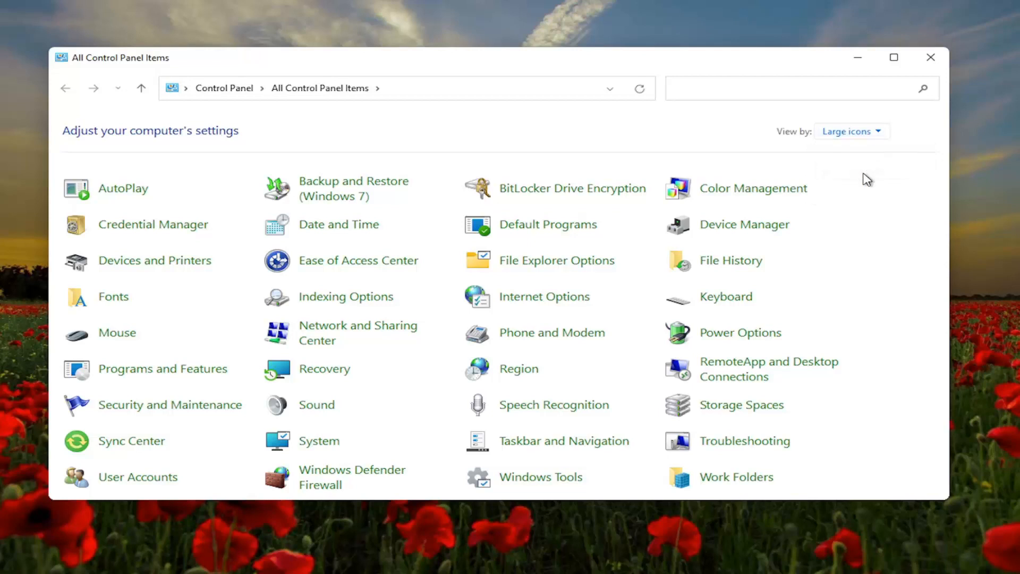
{"action": "mouse_move", "coordinate": [162, 368]}
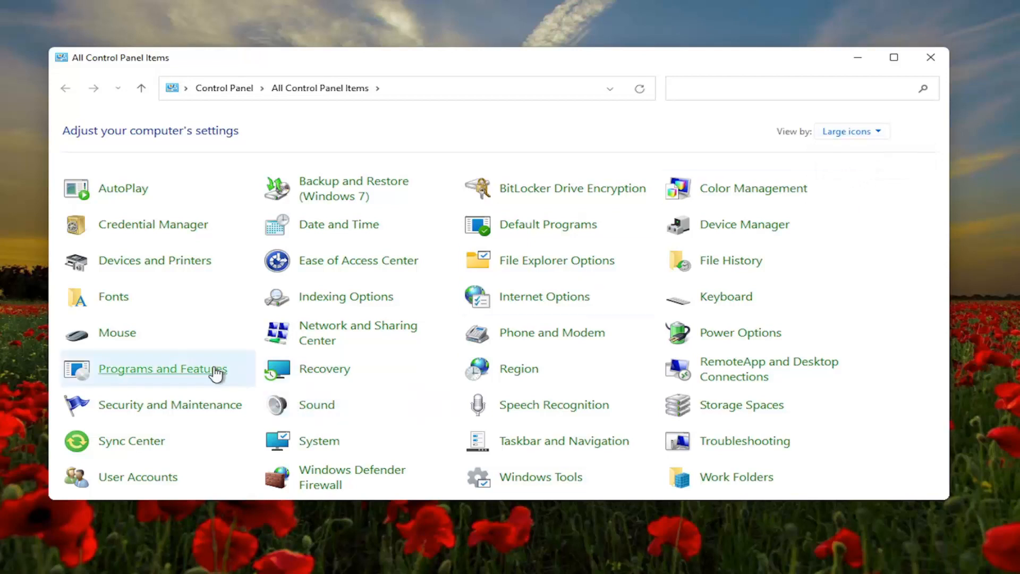
{"action": "mouse_move", "coordinate": [748, 341]}
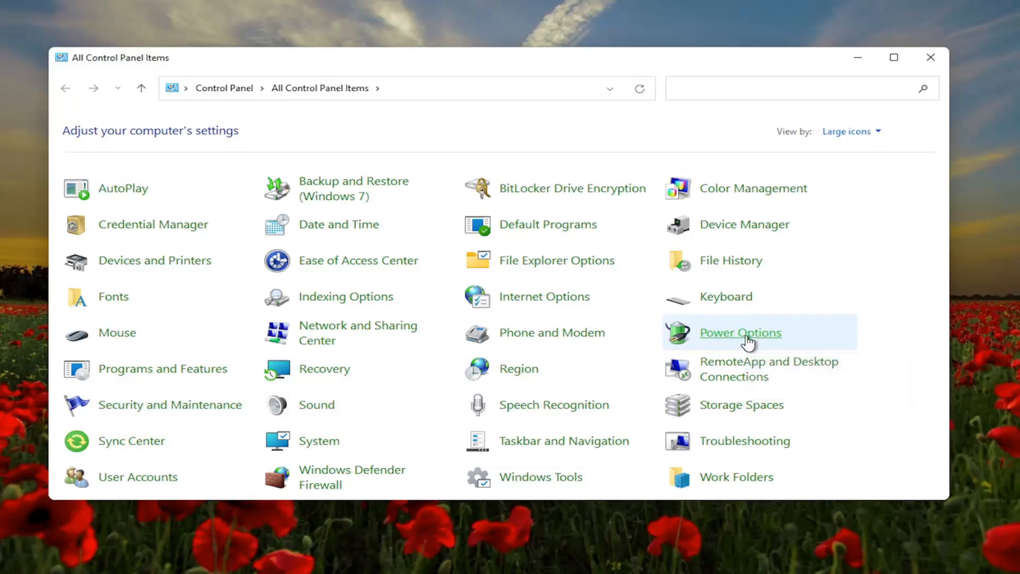
- Switch Power Options to the High performance plan and close Control Panel
{"action": "left_click", "coordinate": [739, 332]}
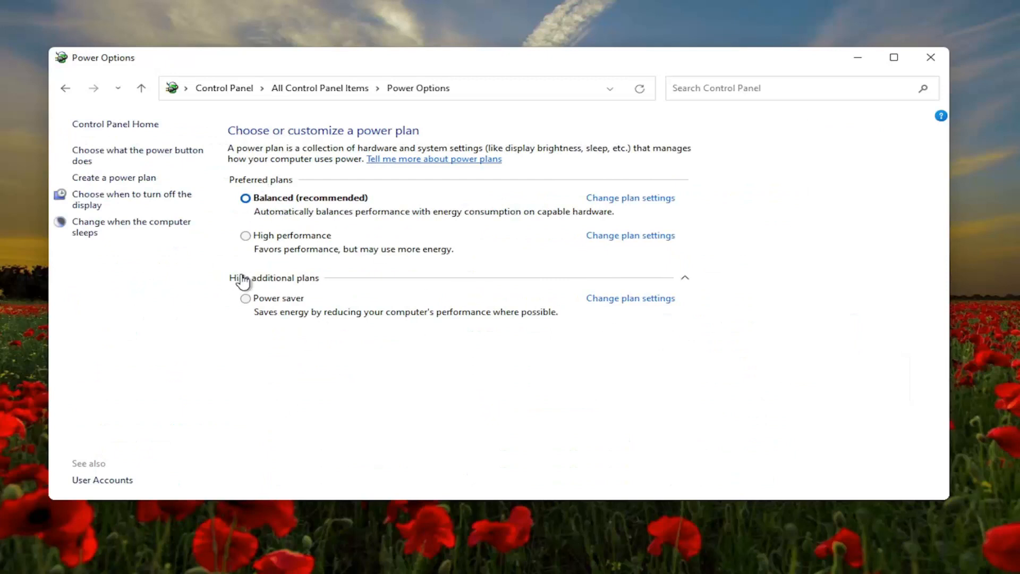
{"action": "left_click", "coordinate": [274, 277]}
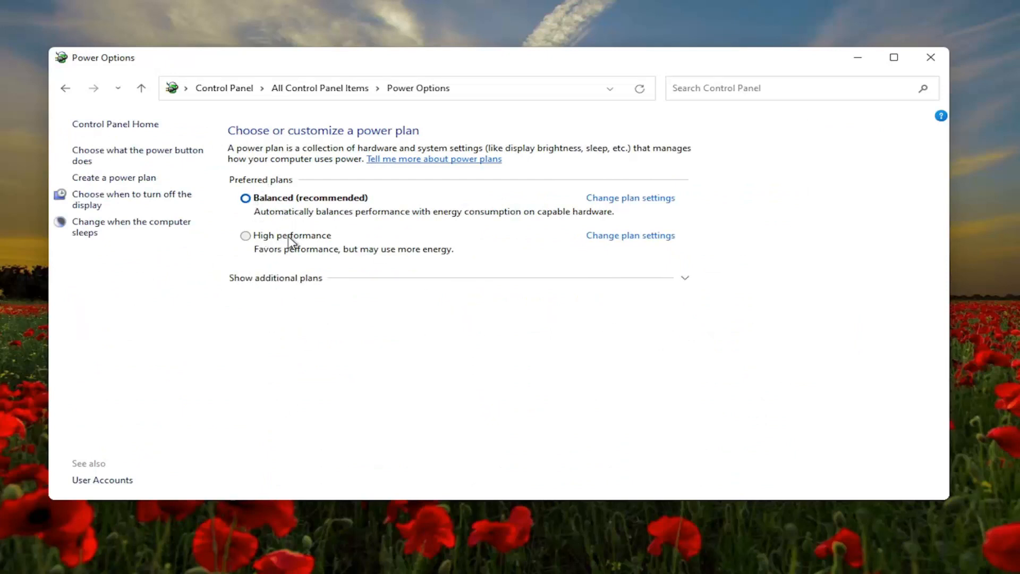
{"action": "left_click", "coordinate": [275, 278]}
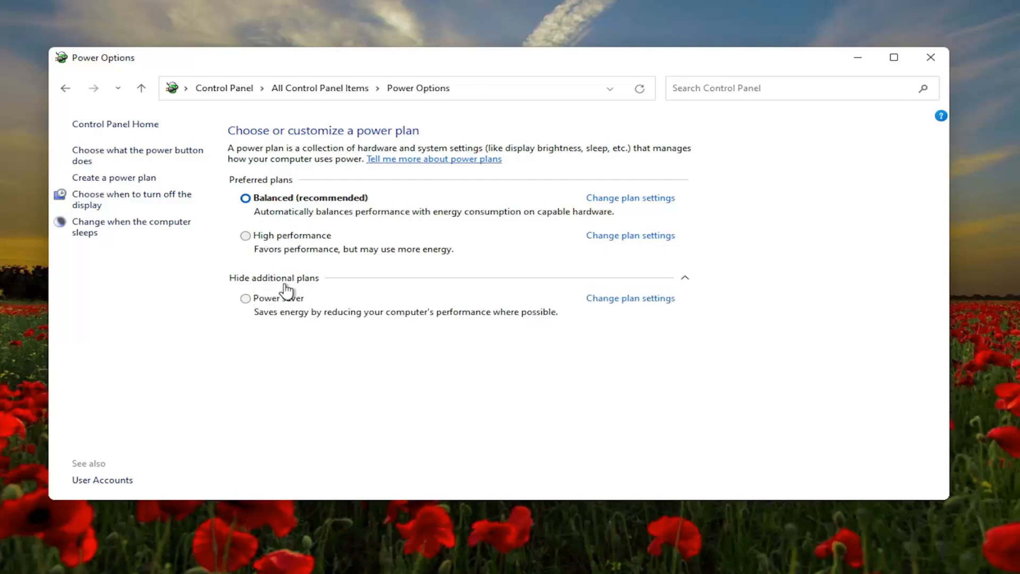
{"action": "left_click", "coordinate": [246, 235]}
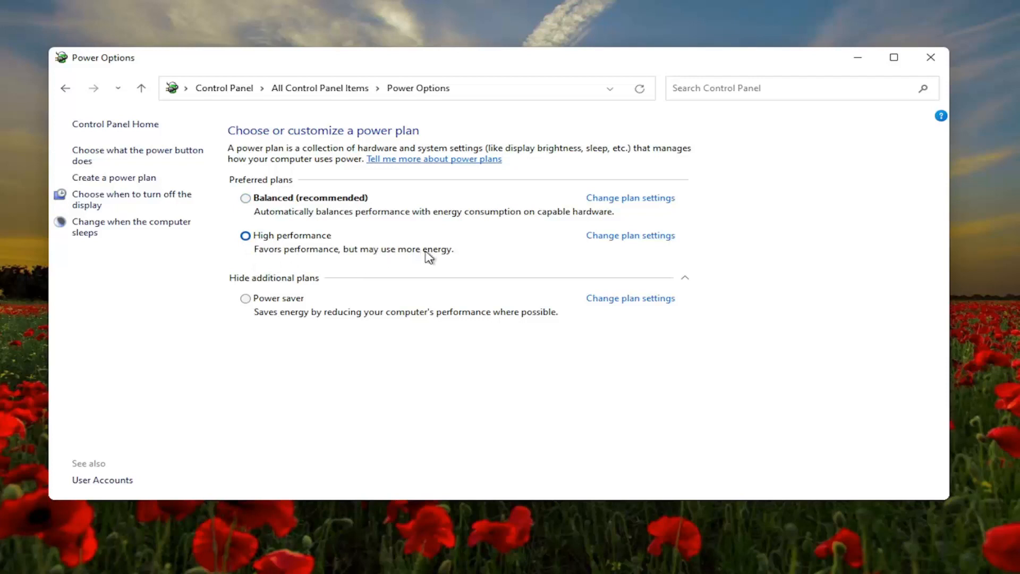
{"action": "mouse_move", "coordinate": [438, 287]}
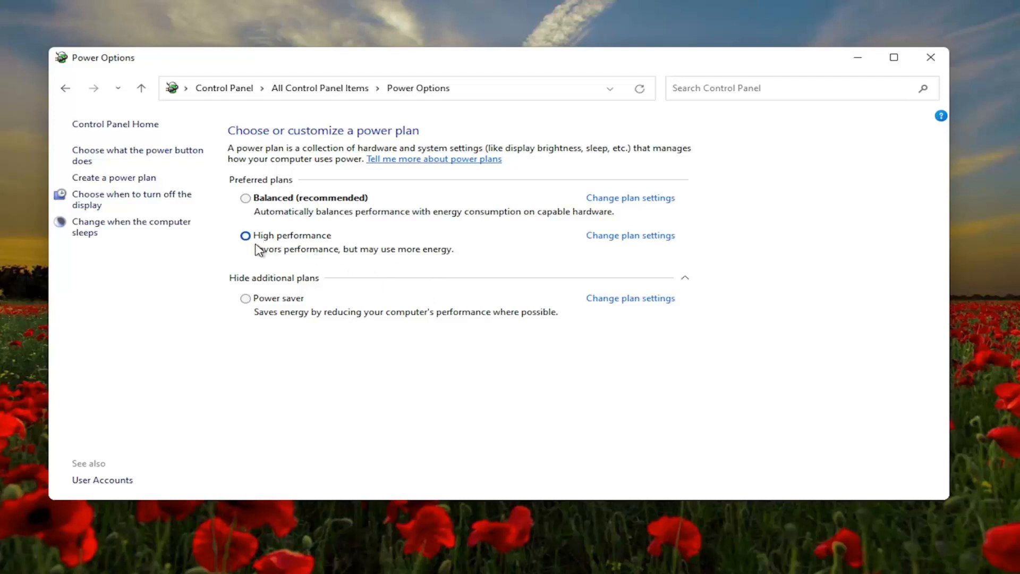
{"action": "left_click", "coordinate": [245, 235]}
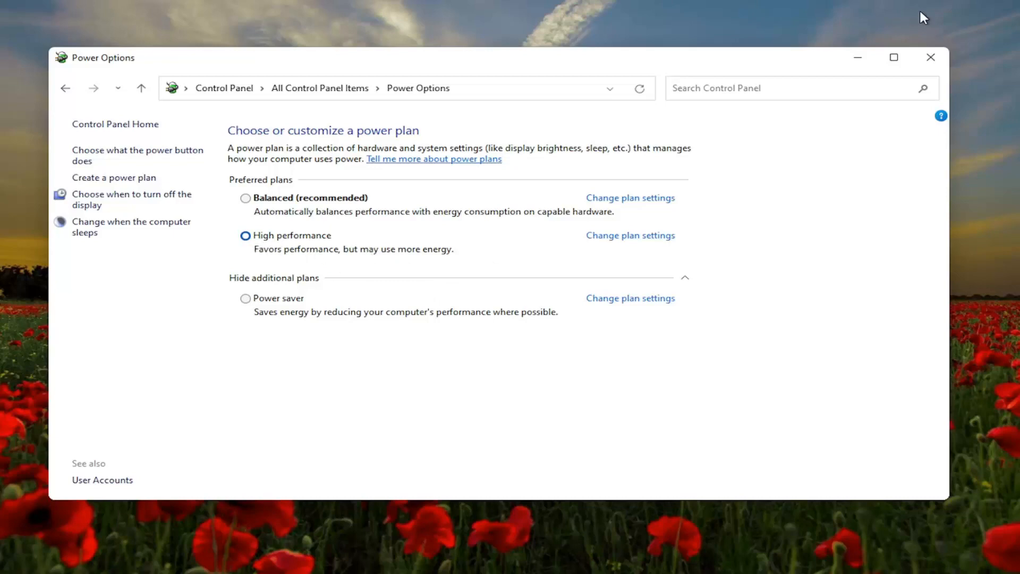
{"action": "left_click", "coordinate": [930, 57]}
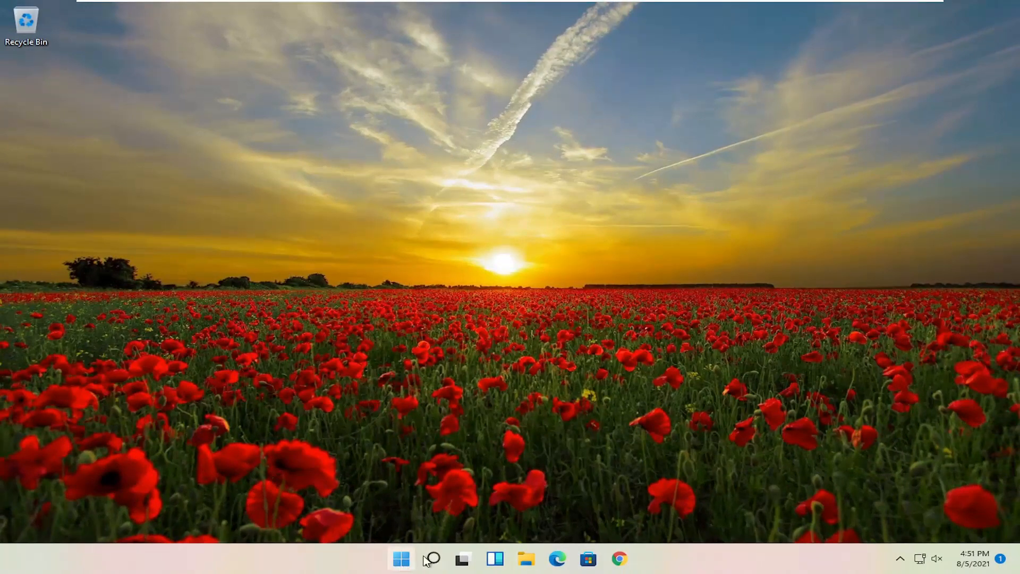
{"action": "left_click", "coordinate": [431, 558]}
{"action": "type", "text": "adjust"}
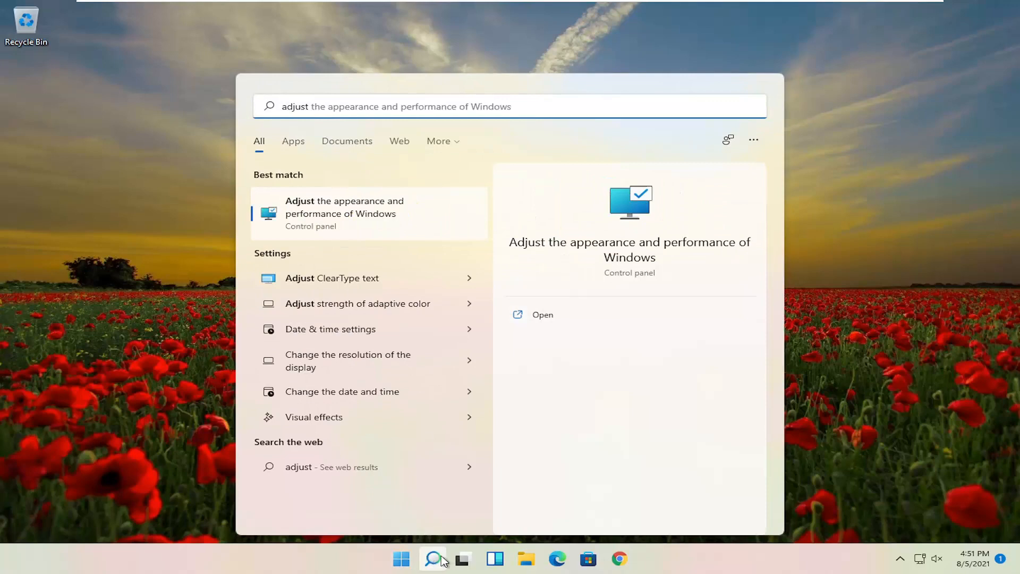
{"action": "mouse_move", "coordinate": [347, 230]}
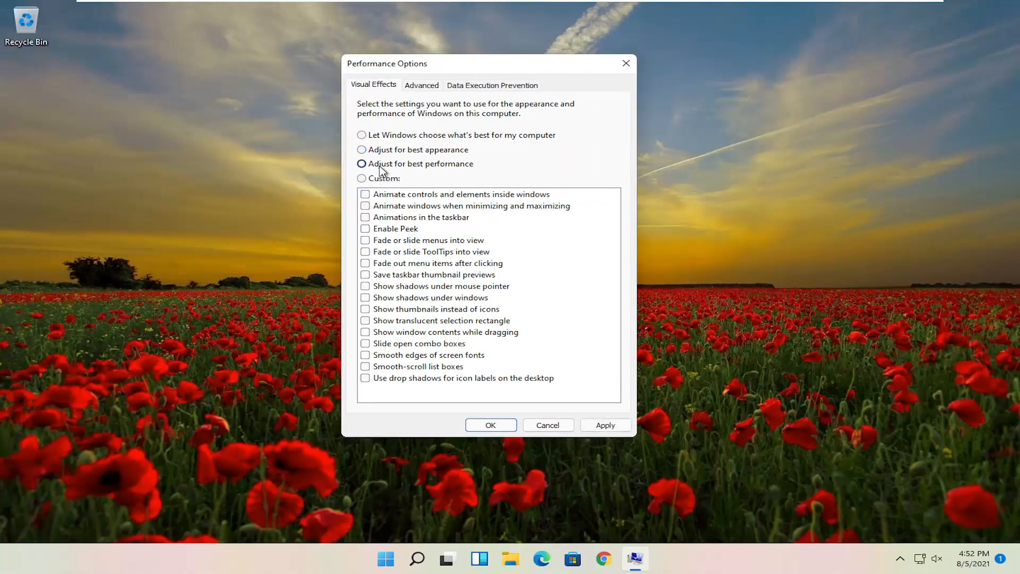
- Select 'Adjust for best performance' in the Performance Options visual effects
{"action": "left_click", "coordinate": [361, 163]}
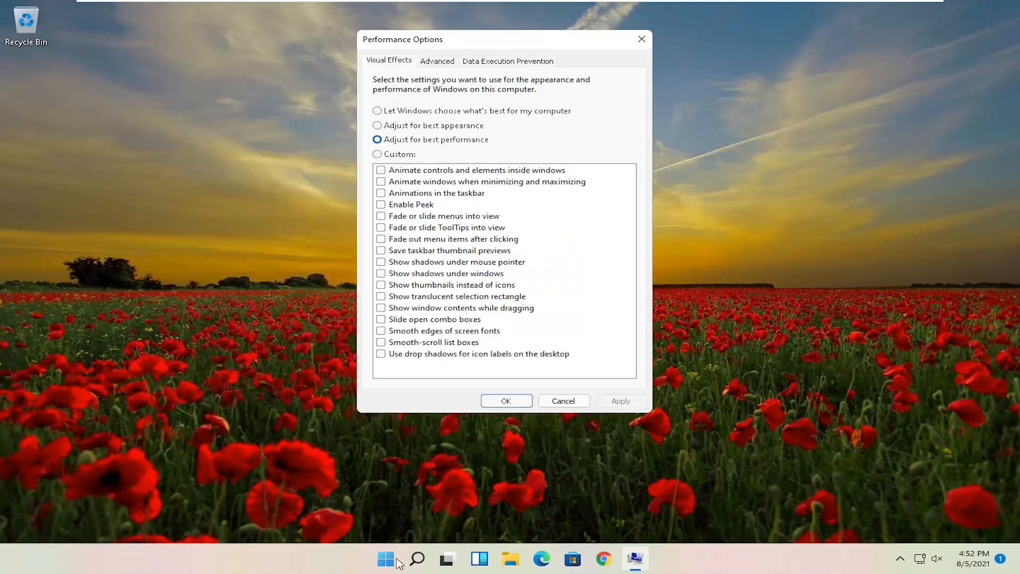
{"action": "mouse_move", "coordinate": [435, 391]}
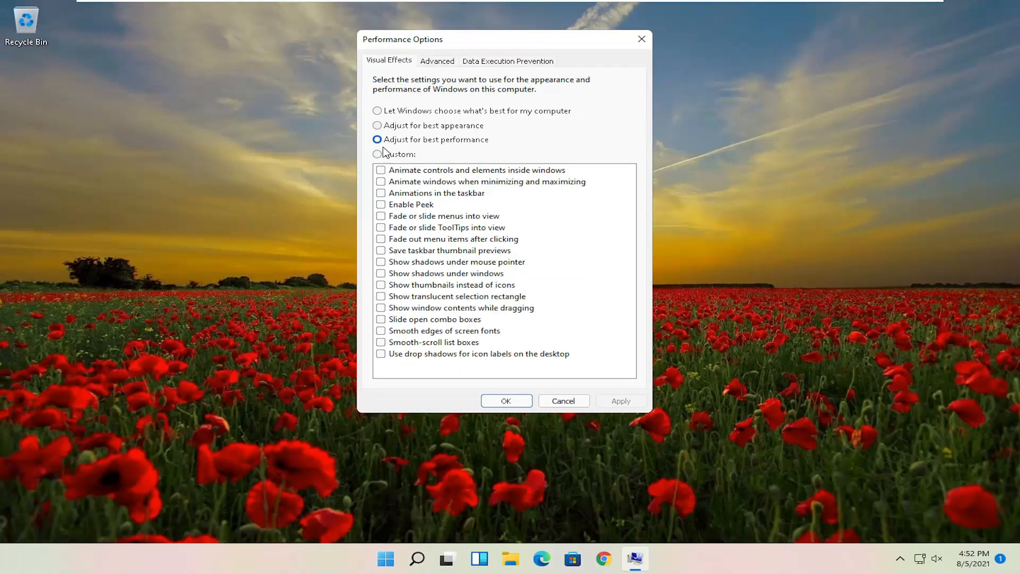
{"action": "mouse_move", "coordinate": [460, 148]}
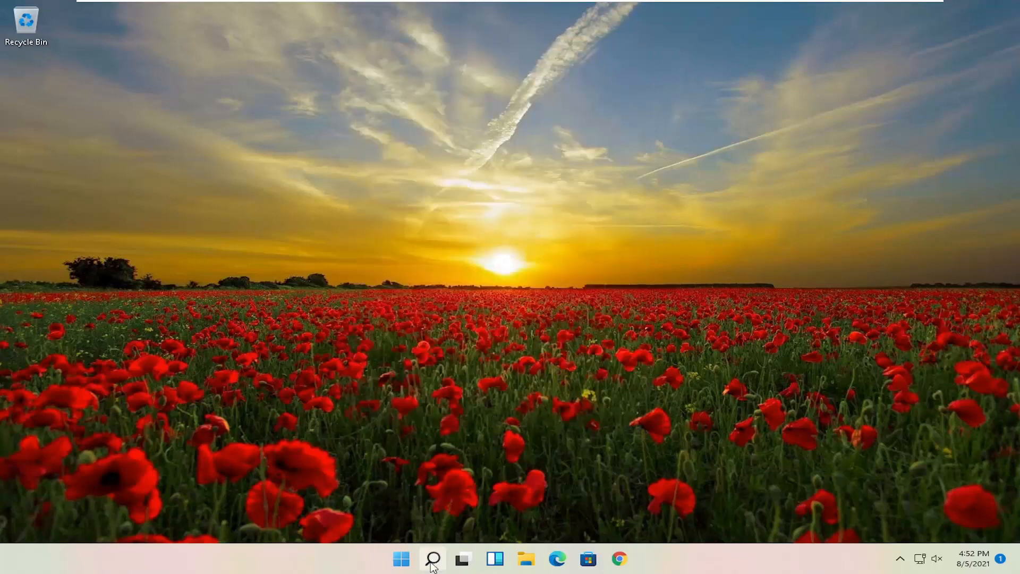
- Run Disk Cleanup on C: and permanently delete the checked junk files
{"action": "left_click", "coordinate": [432, 559]}
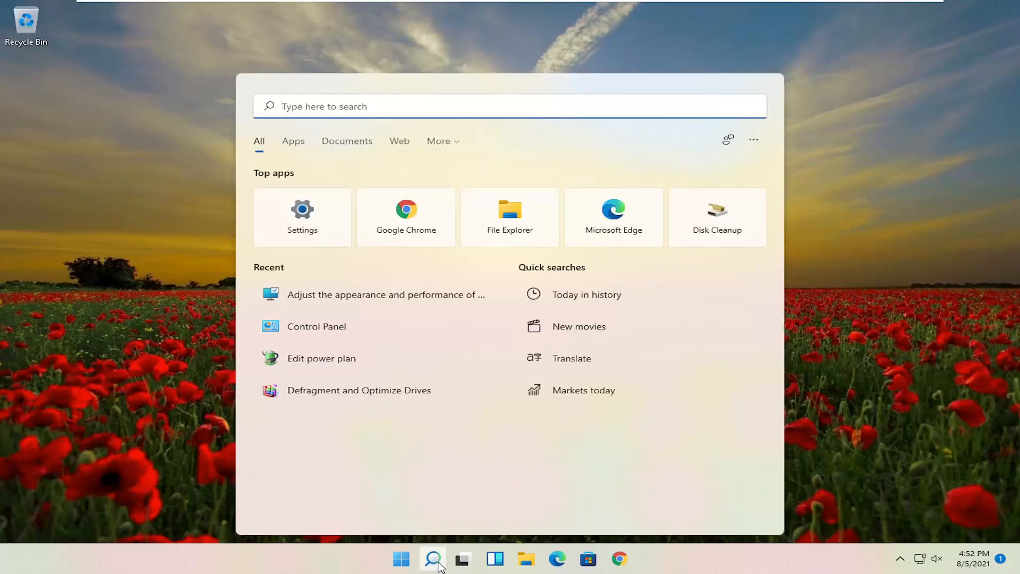
{"action": "type", "text": "disk cleanup"}
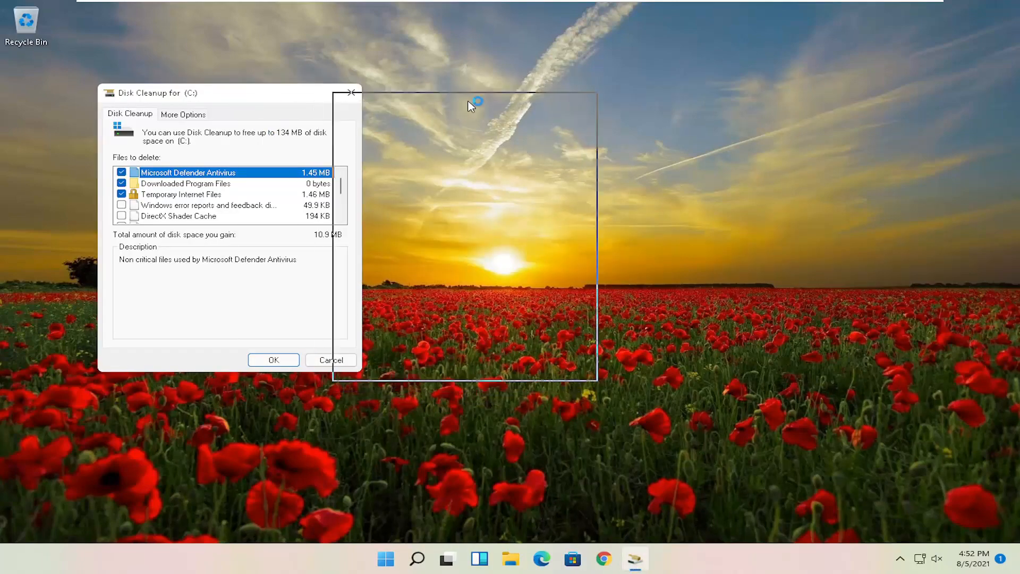
{"action": "left_click", "coordinate": [273, 360]}
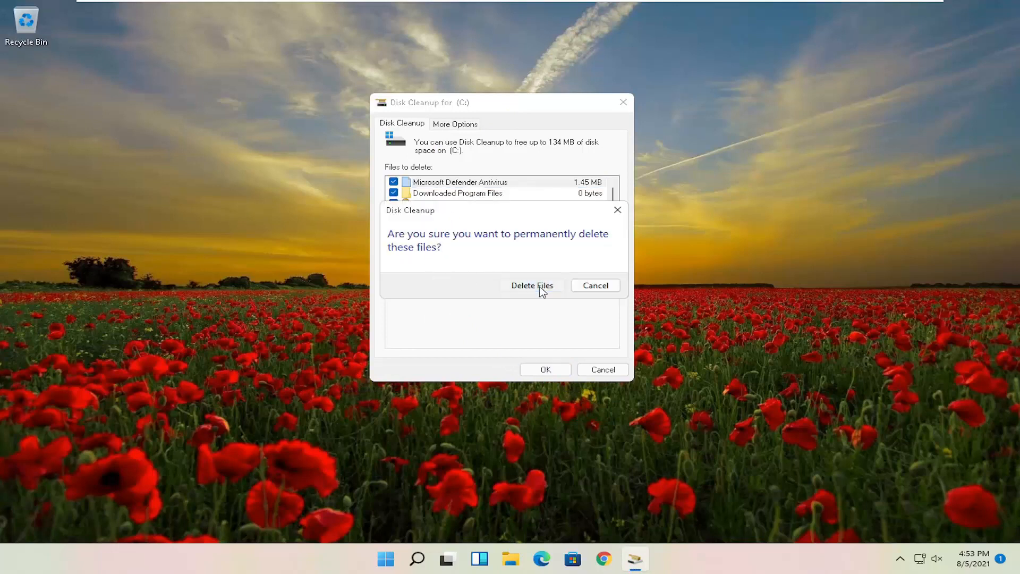
{"action": "left_click", "coordinate": [531, 285]}
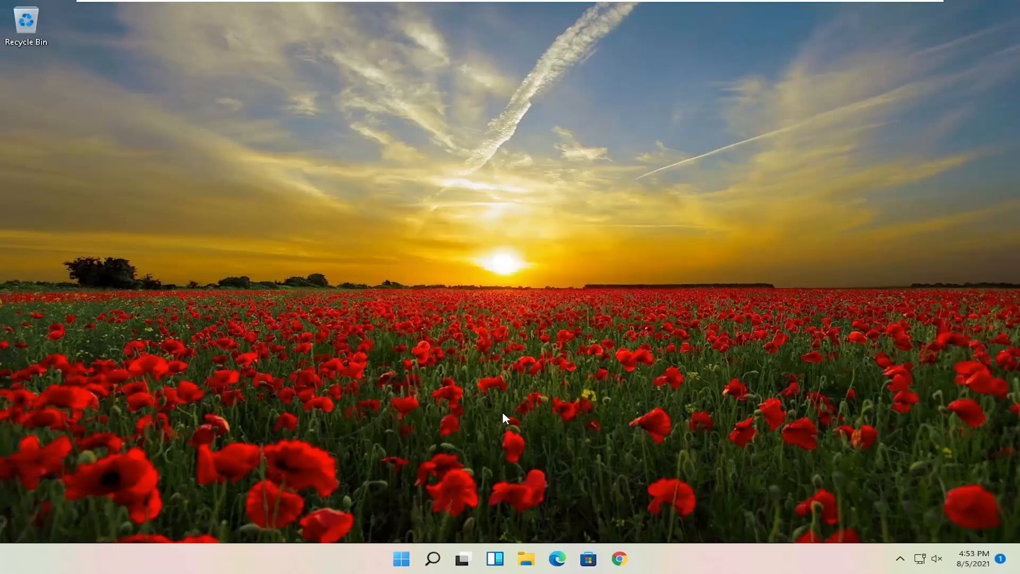
- Optimize drive C: with Defragment and Optimize Drives, then close the tool
{"action": "left_click", "coordinate": [432, 558]}
{"action": "type", "text": "defrag"}
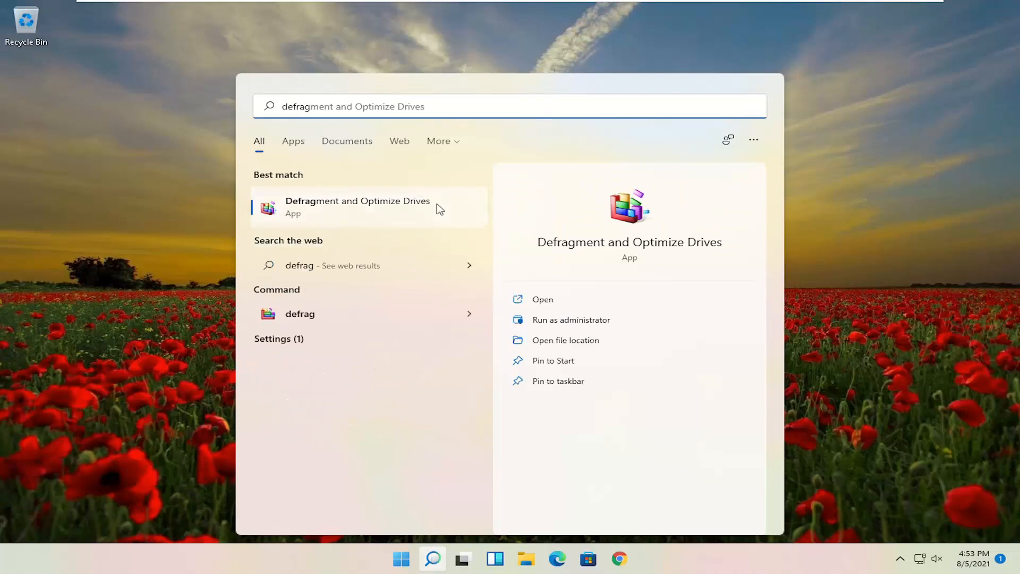
{"action": "left_click", "coordinate": [357, 206]}
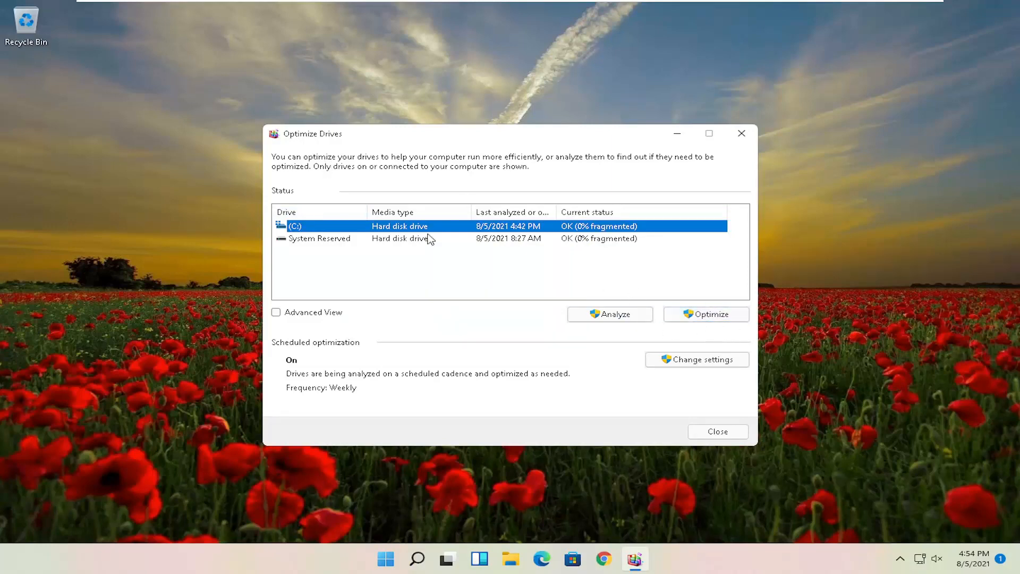
{"action": "mouse_move", "coordinate": [364, 246]}
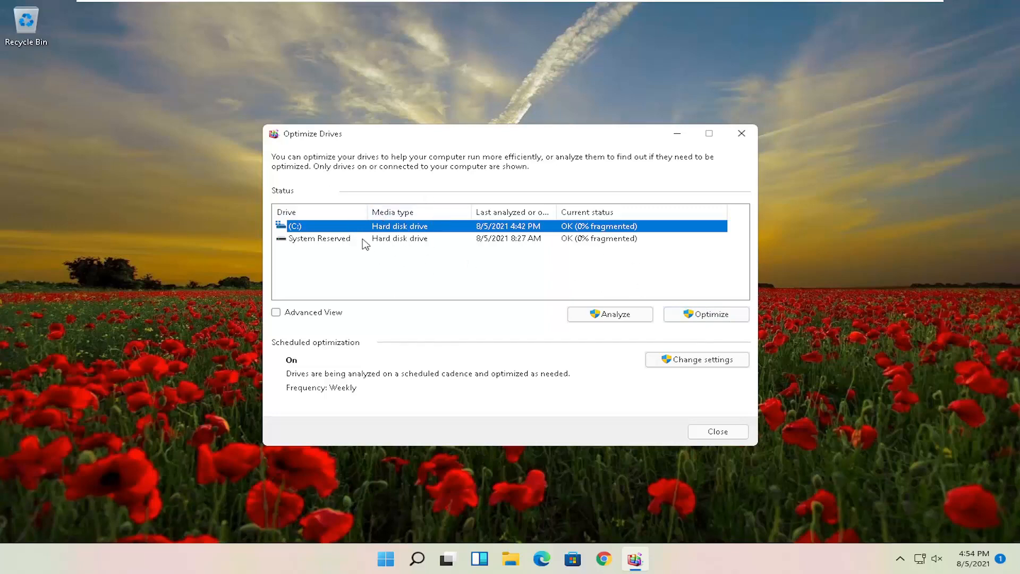
{"action": "mouse_move", "coordinate": [447, 260]}
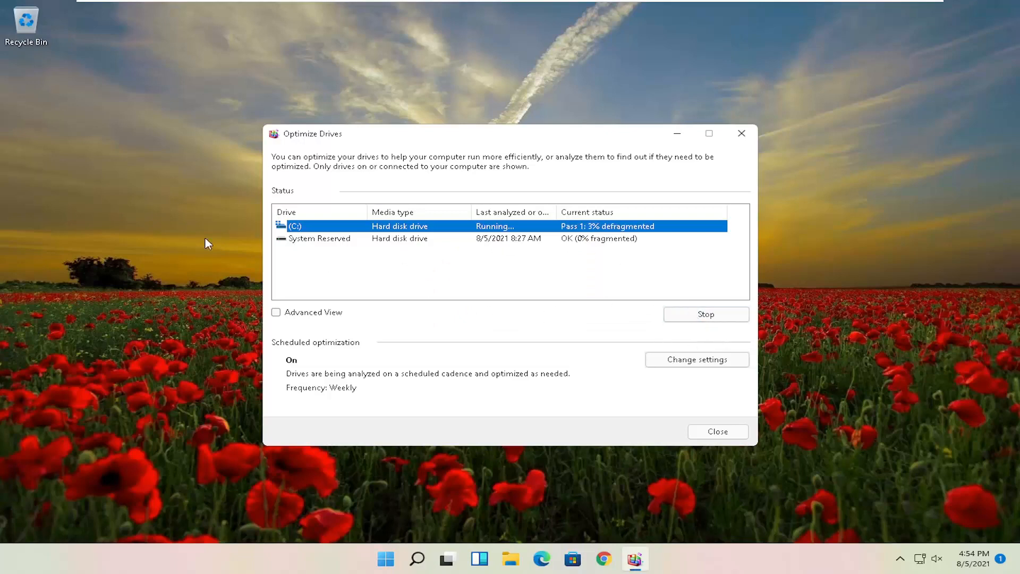
{"action": "mouse_move", "coordinate": [35, 197]}
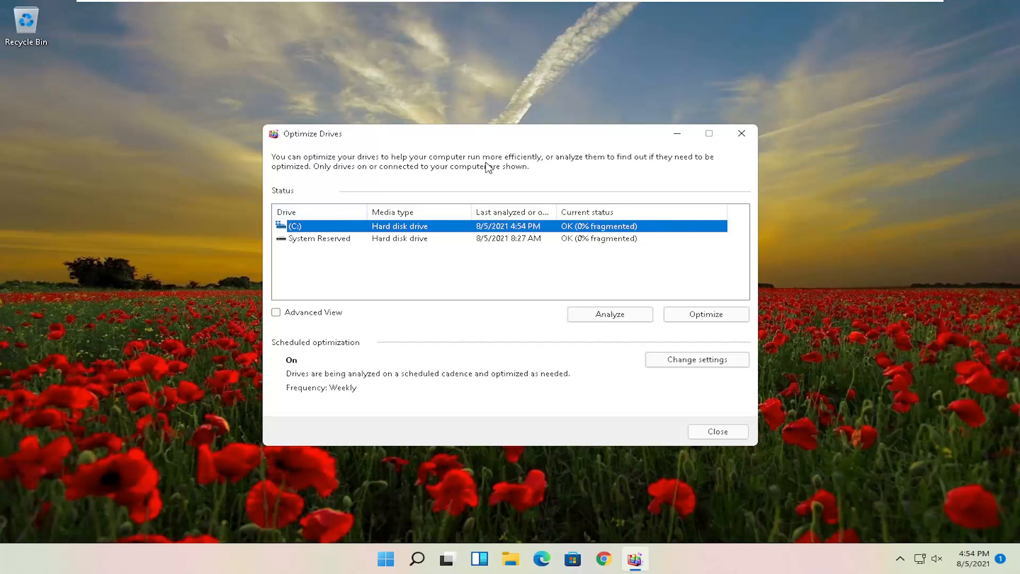
{"action": "mouse_move", "coordinate": [674, 182]}
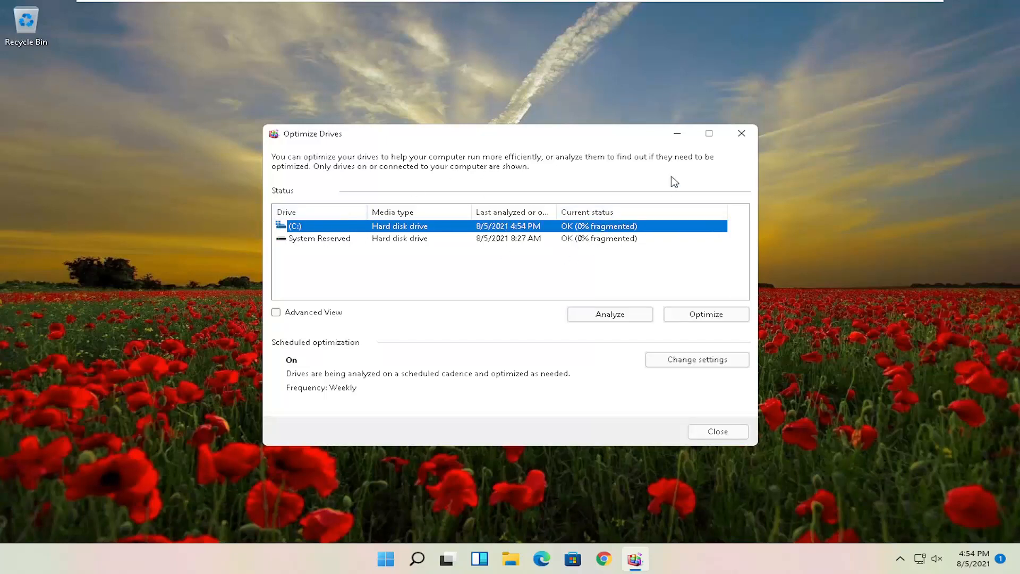
{"action": "left_click", "coordinate": [717, 432]}
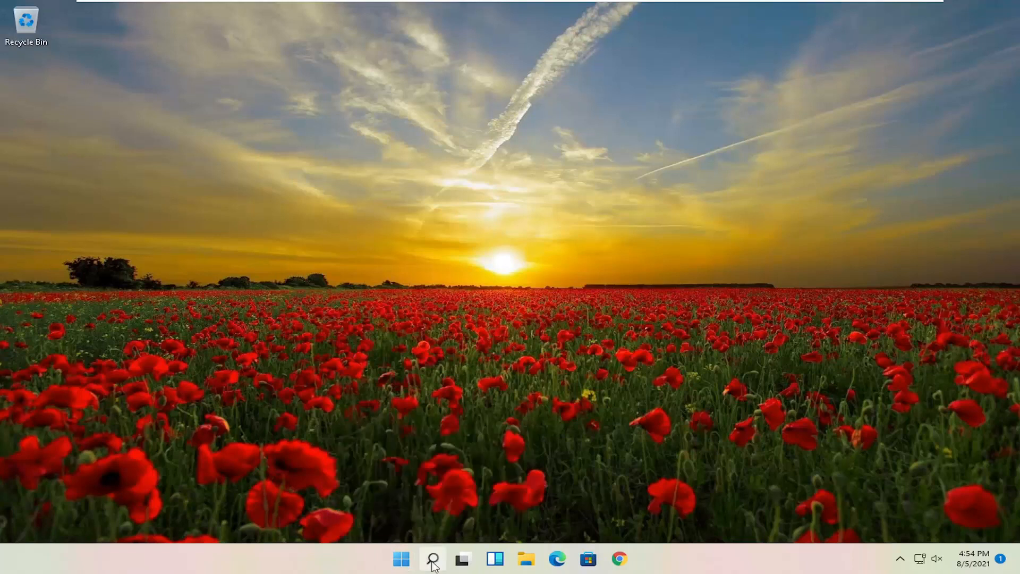
- Launch Command Prompt as administrator from a 'cmd' search and approve User Account Control
{"action": "type", "text": "cmd"}
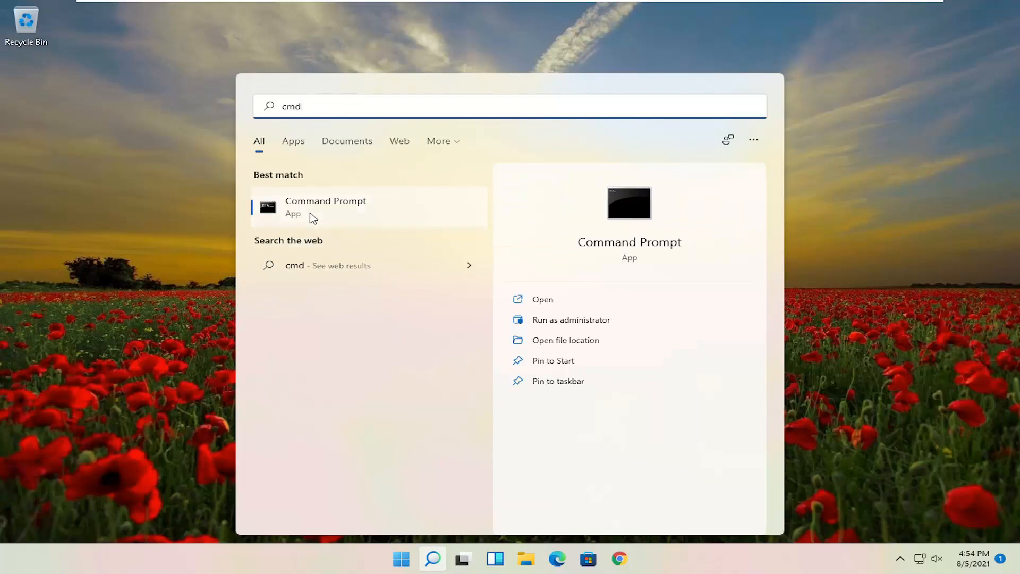
{"action": "right_click", "coordinate": [325, 207]}
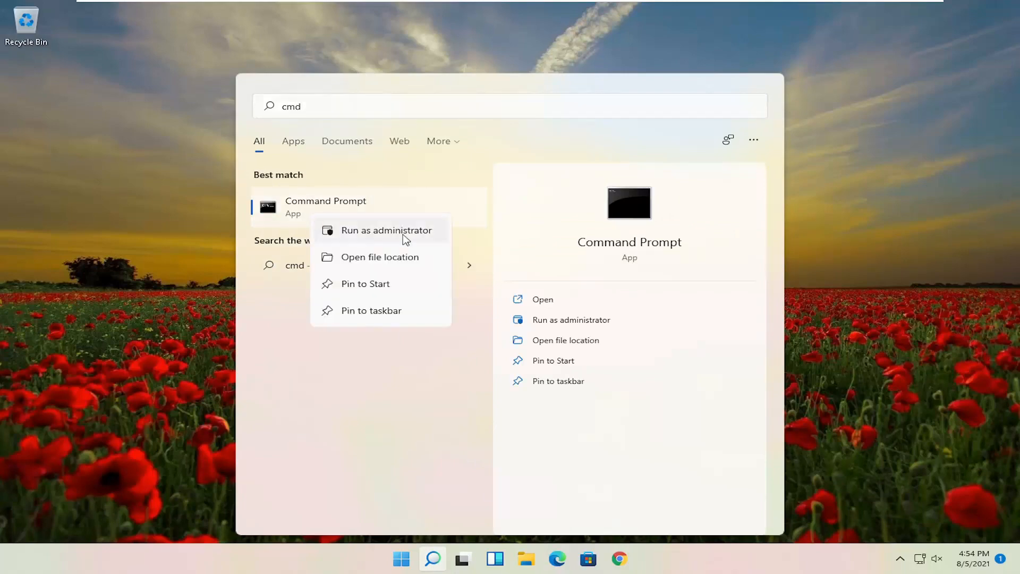
{"action": "left_click", "coordinate": [385, 229]}
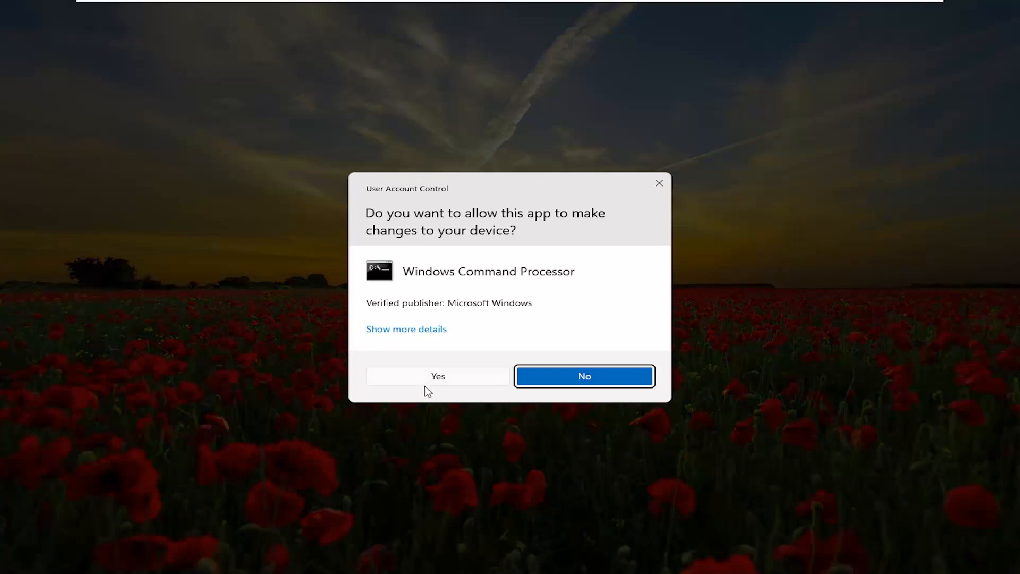
{"action": "left_click", "coordinate": [437, 376]}
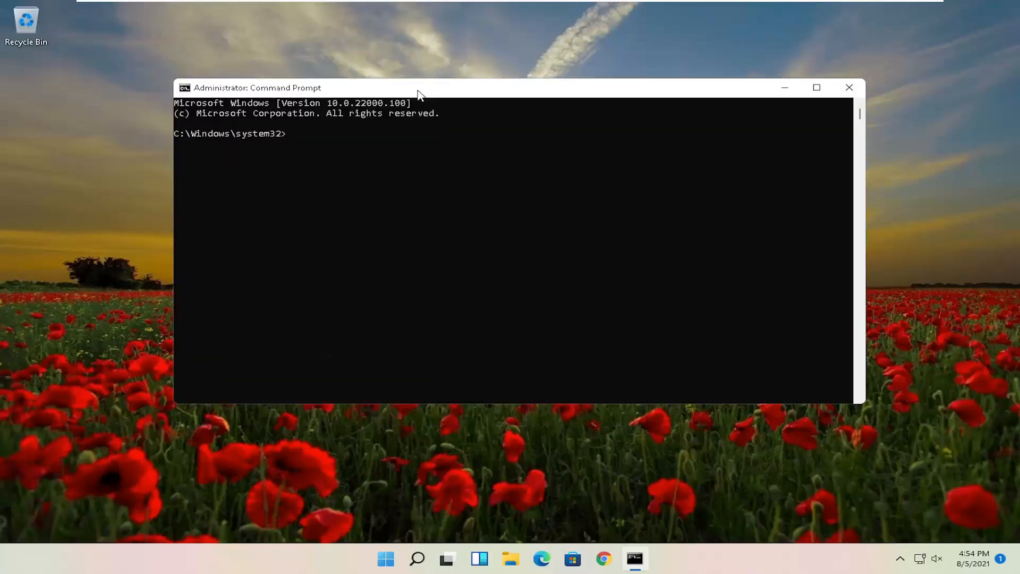
- Enter 'sfc /scannow' at the administrator Command Prompt
{"action": "type", "text": "sfc"}
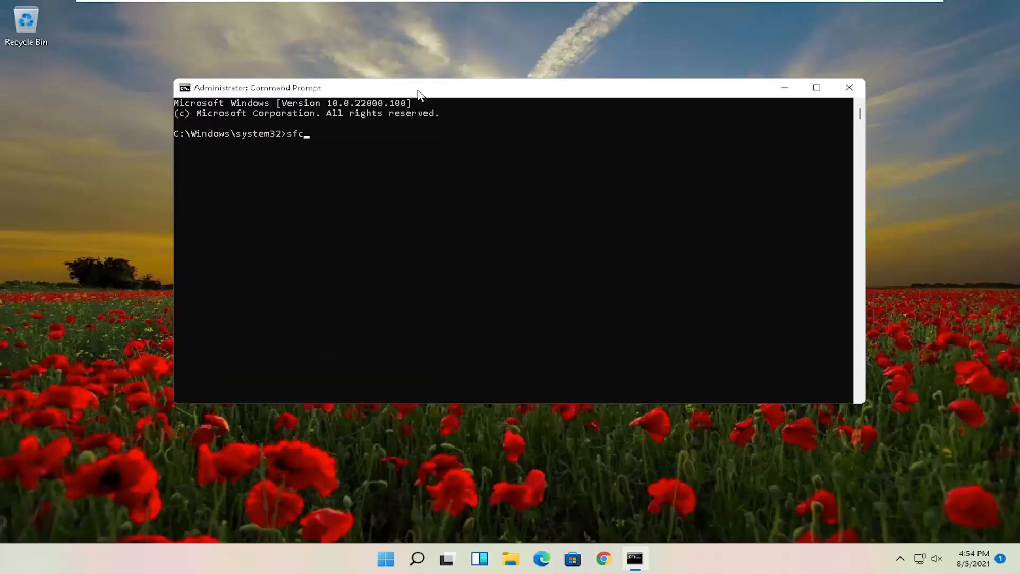
{"action": "type", "text": "/scannow"}
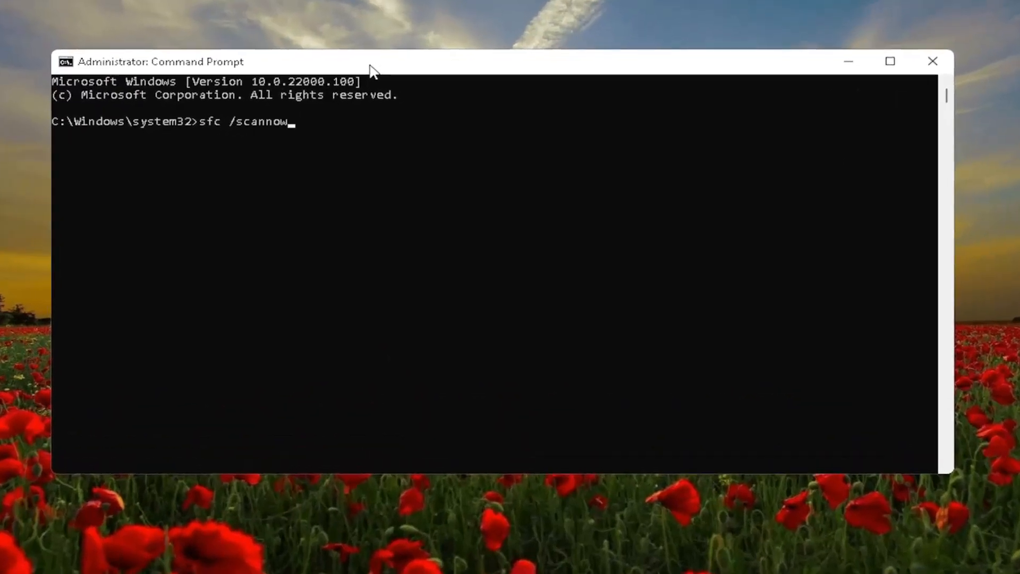
{"action": "mouse_move", "coordinate": [236, 125]}
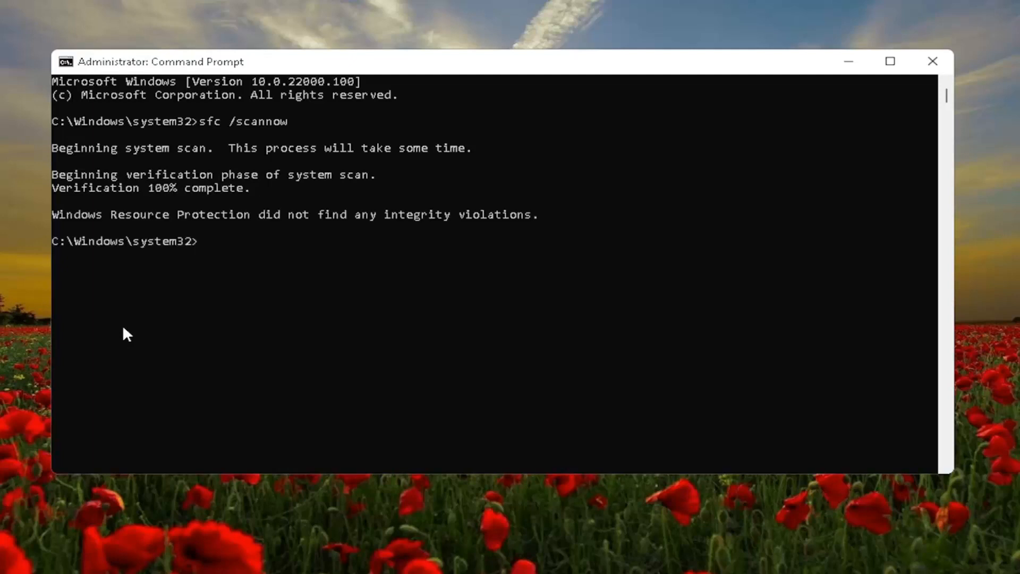
{"action": "mouse_move", "coordinate": [319, 226]}
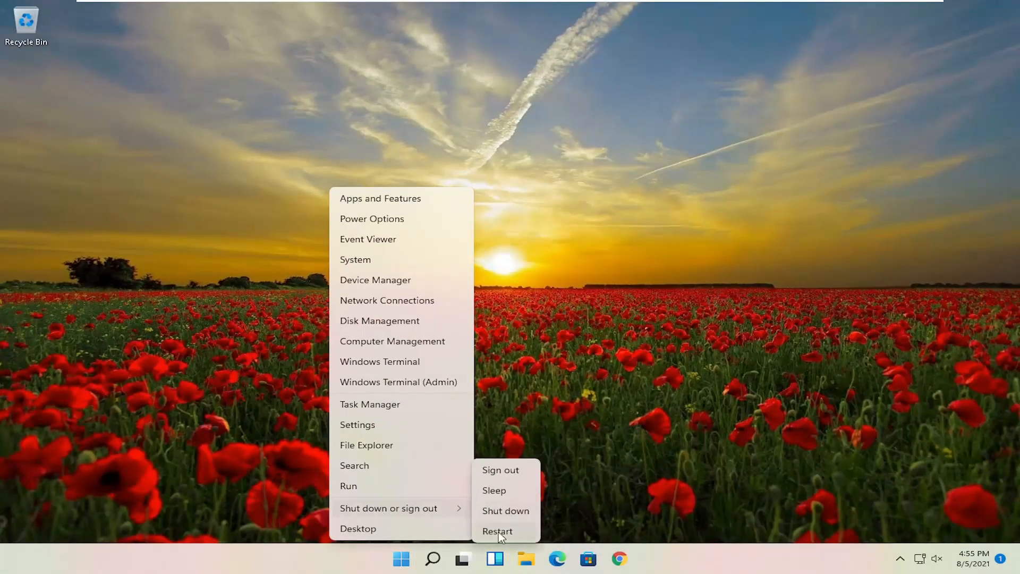
- Choose Restart to reboot the computer
{"action": "left_click", "coordinate": [497, 530]}
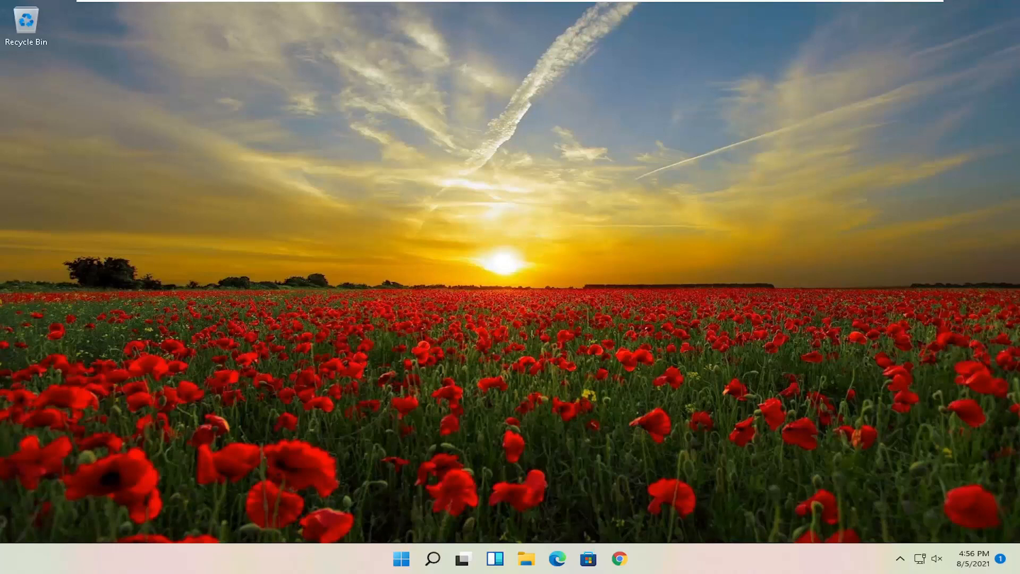
{"action": "mouse_move", "coordinate": [475, 222]}
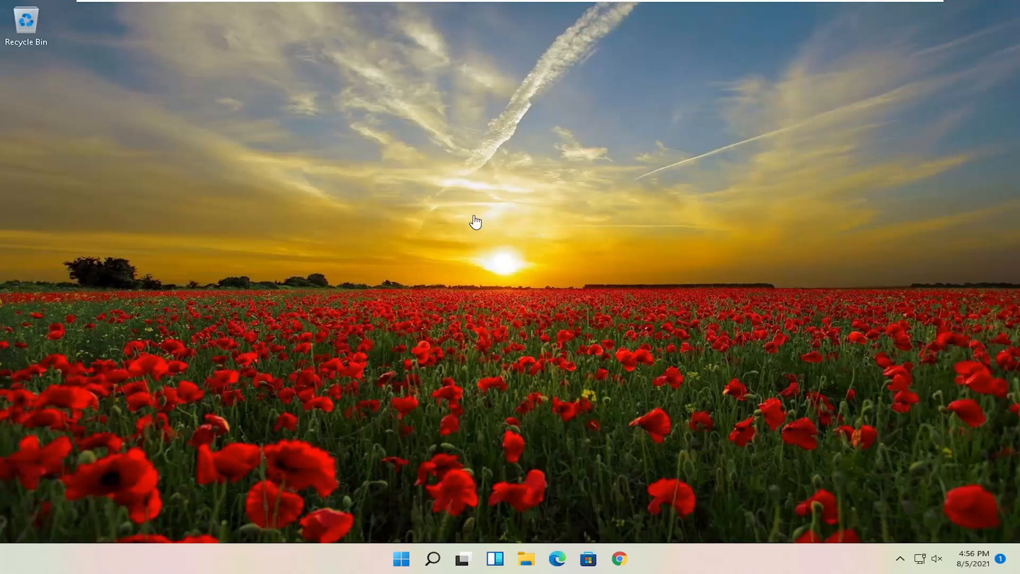